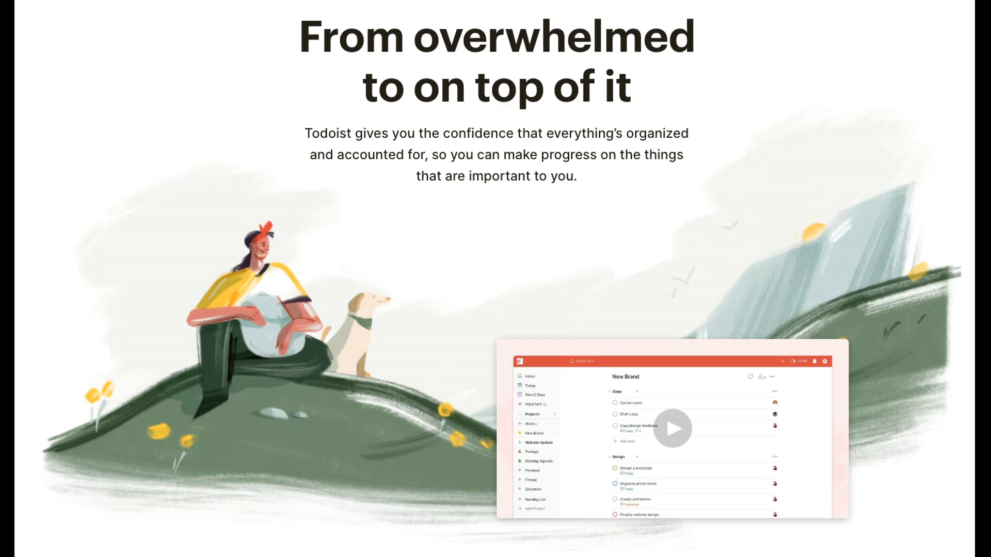
Scroll the Google My Business triggers to bring the new-review trigger into view.
scroll(down, 3)
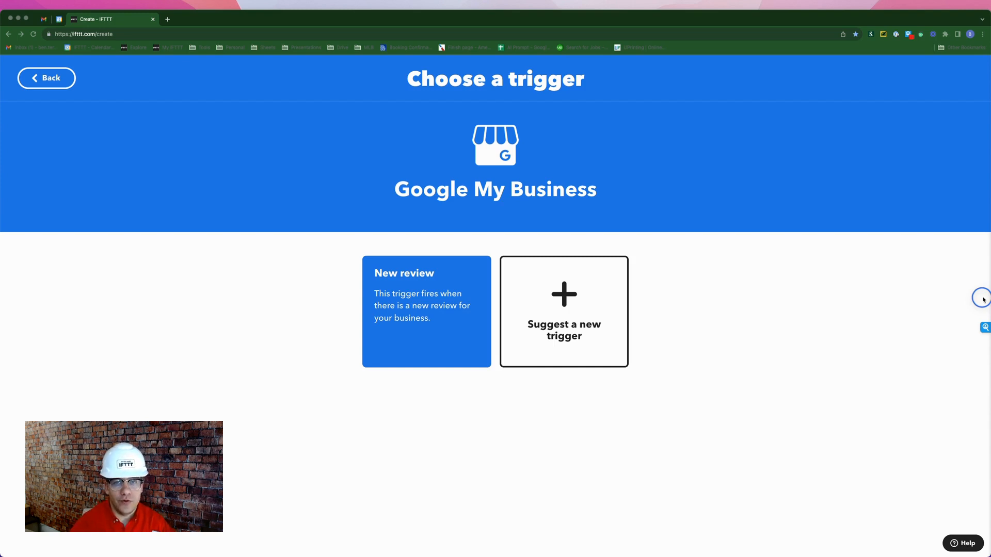
Choose 'New review', keep the account and location, and create the trigger.
click(426, 312)
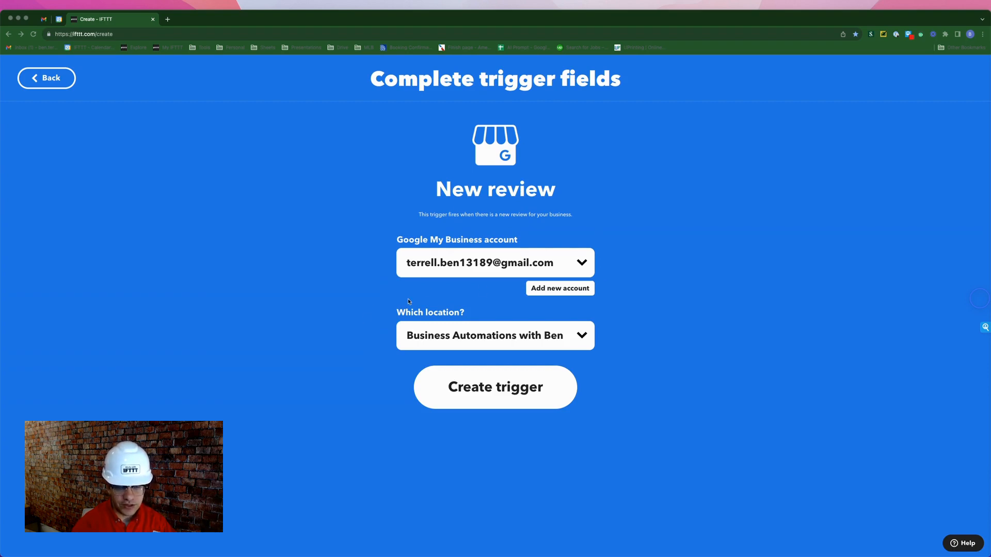
mouse_move(442, 342)
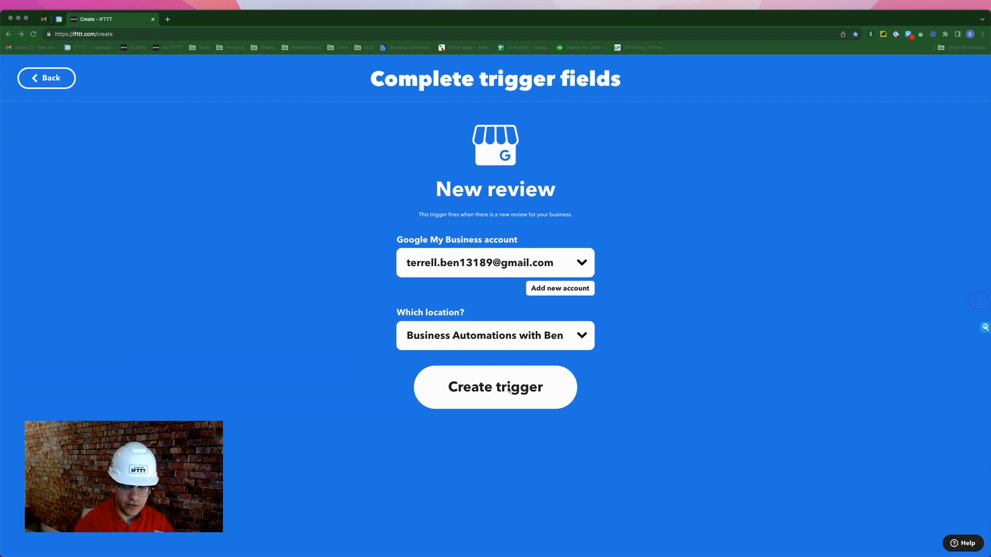
click(495, 386)
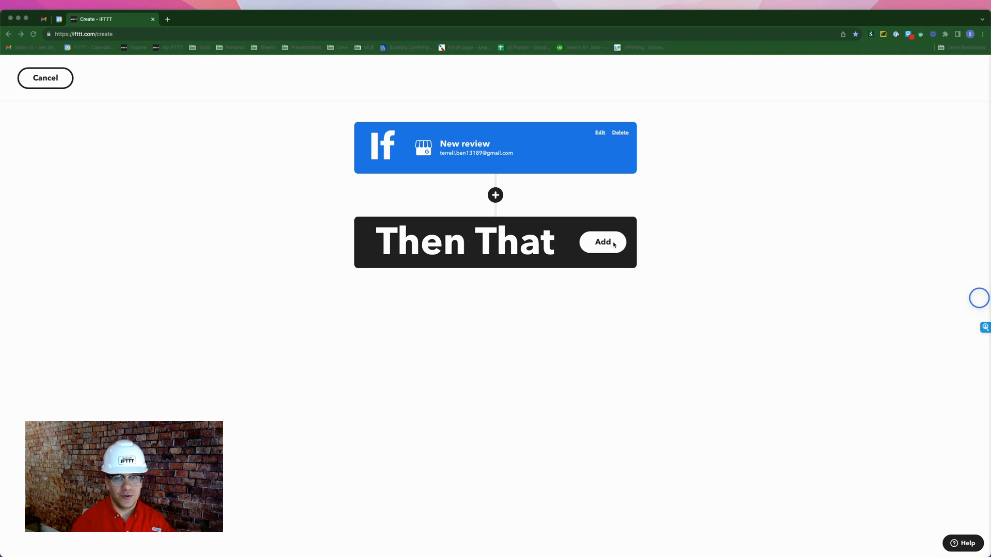
Add a Todoist 'Create task' action filed under Try Boards > To do.
click(602, 242)
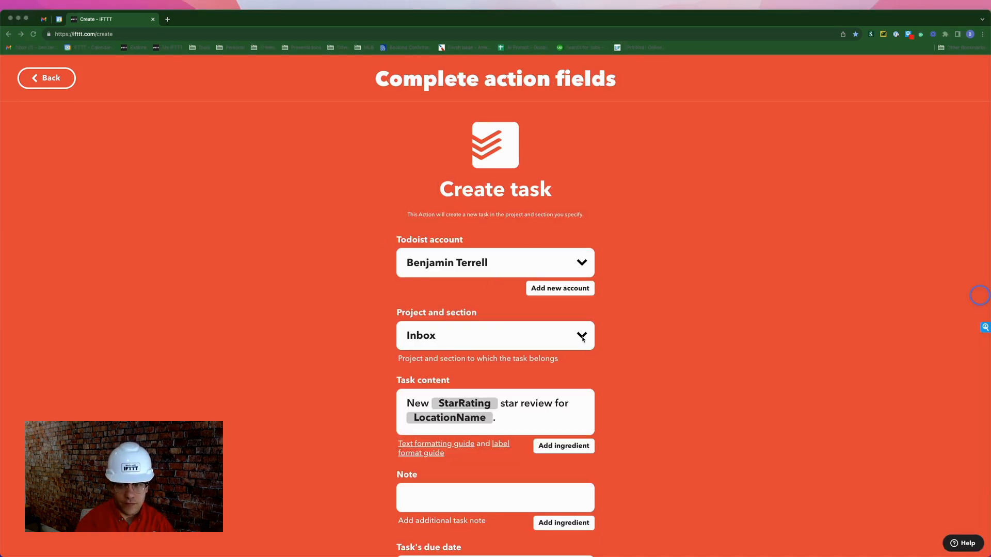
click(495, 336)
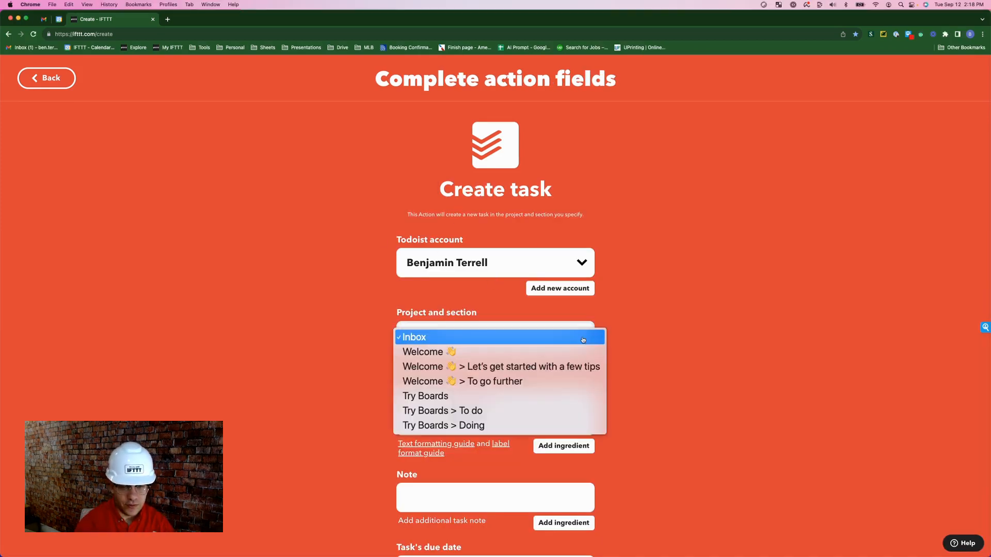
mouse_move(443, 410)
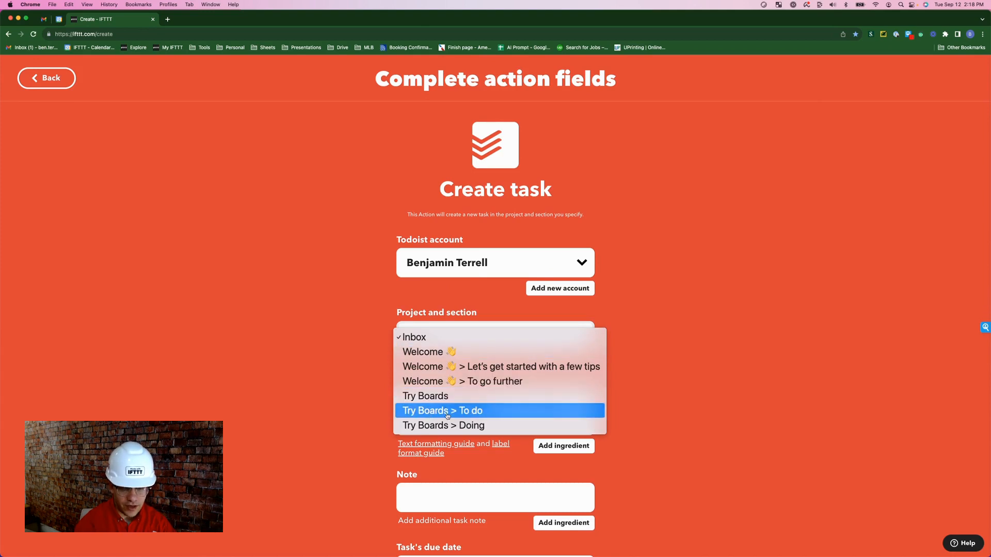
click(441, 411)
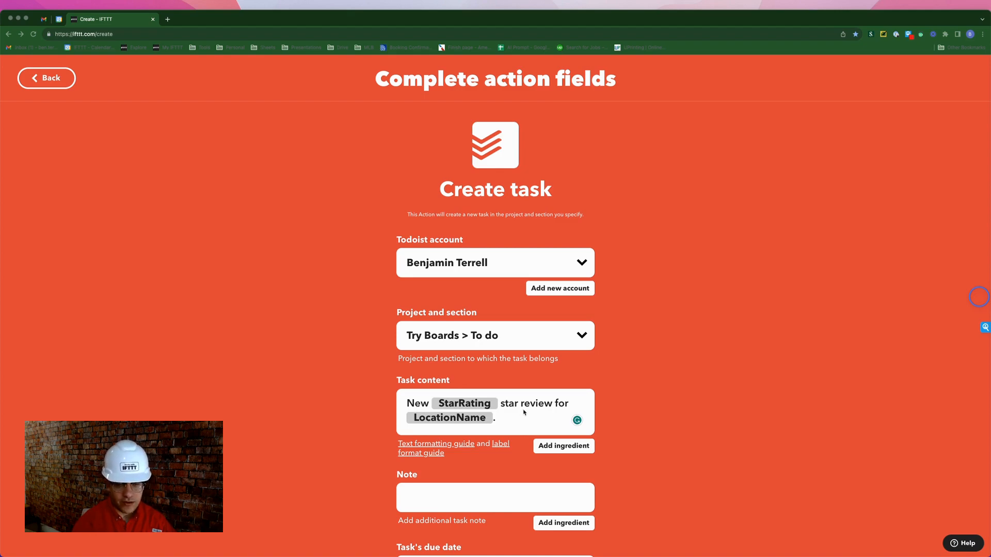
mouse_move(468, 425)
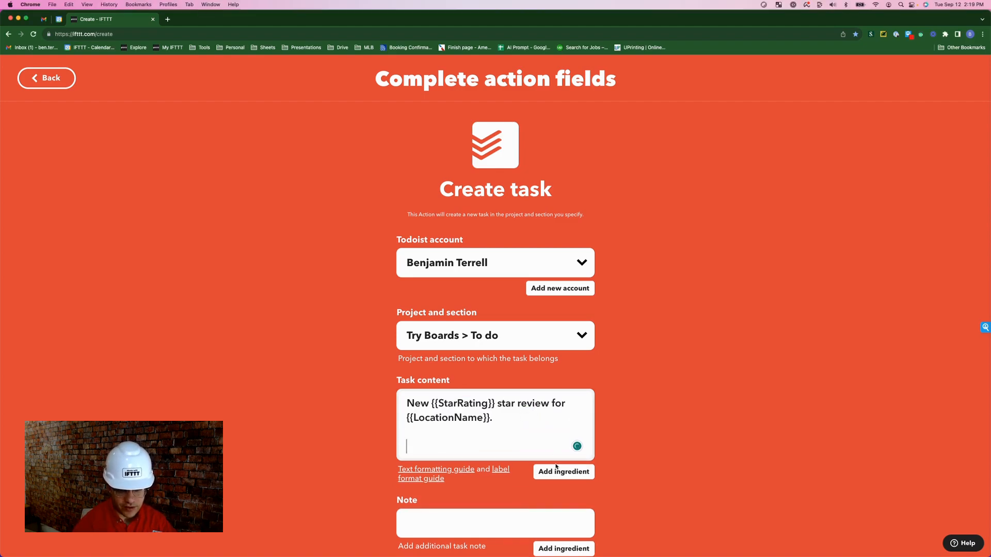
Insert the CreateTime and Comment ingredients into the Task content.
click(562, 471)
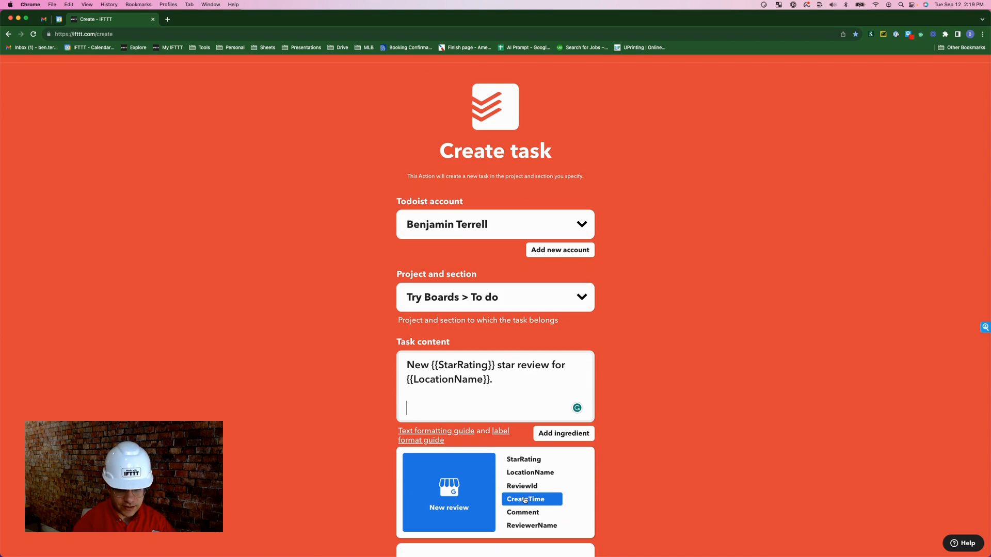
click(527, 499)
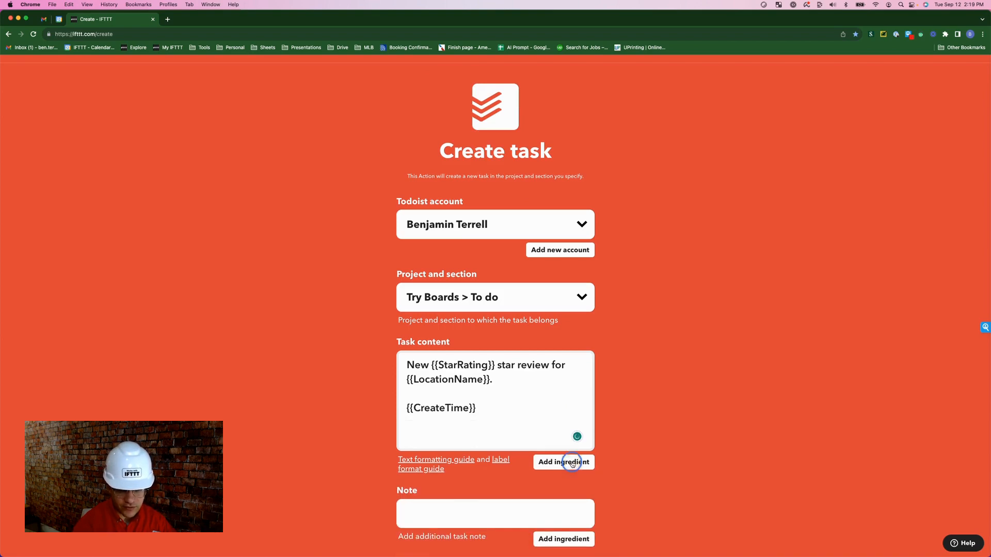
click(563, 462)
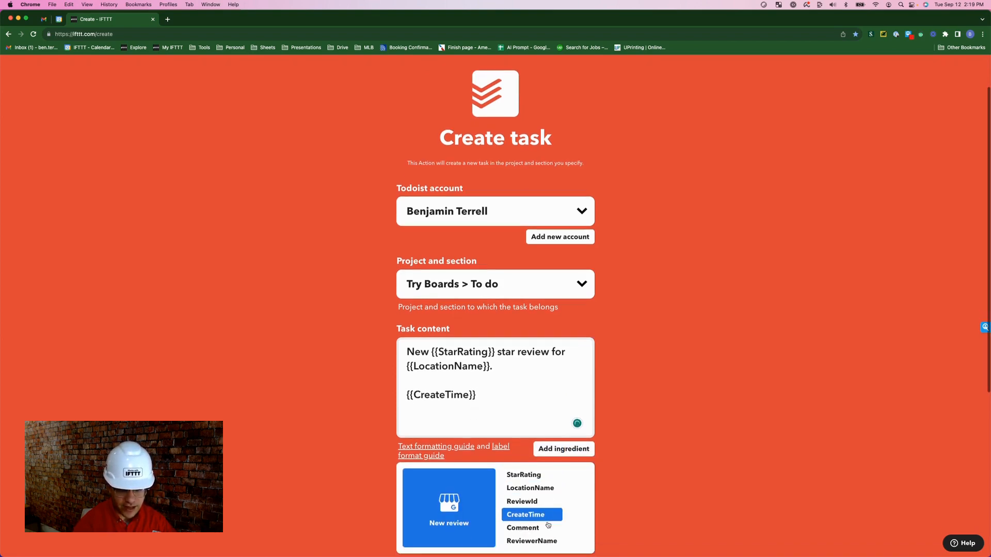
click(522, 527)
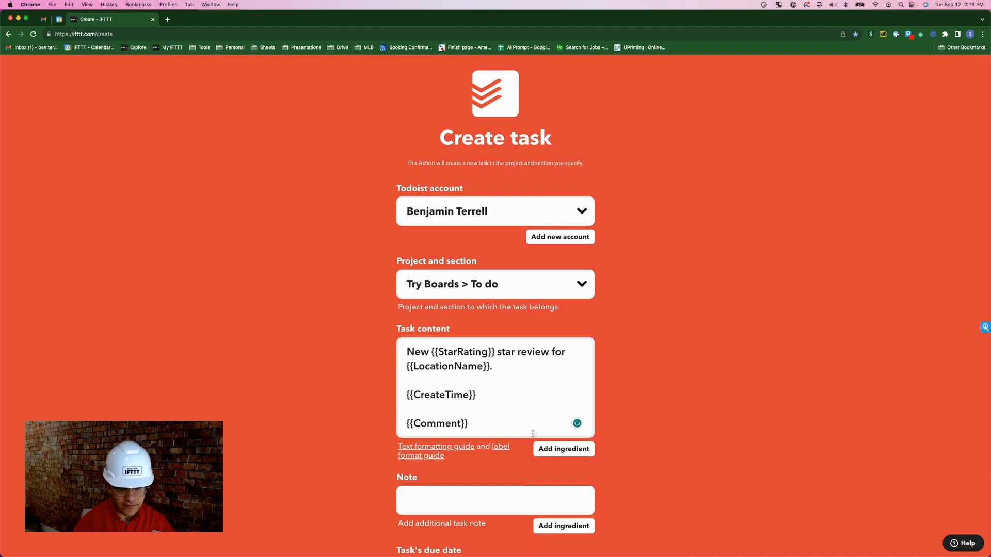
Put the ReviewerName ingredient in the task Note.
click(562, 393)
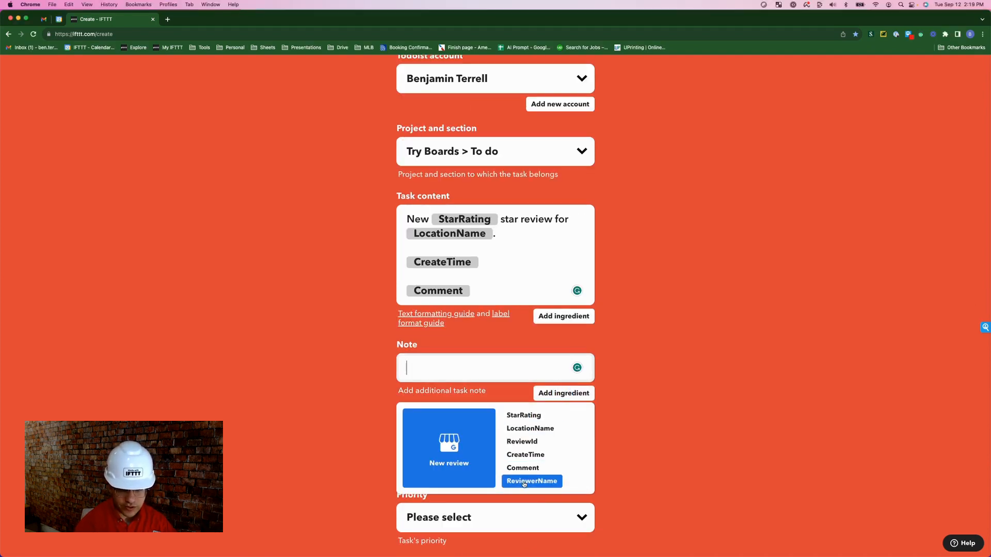
click(531, 481)
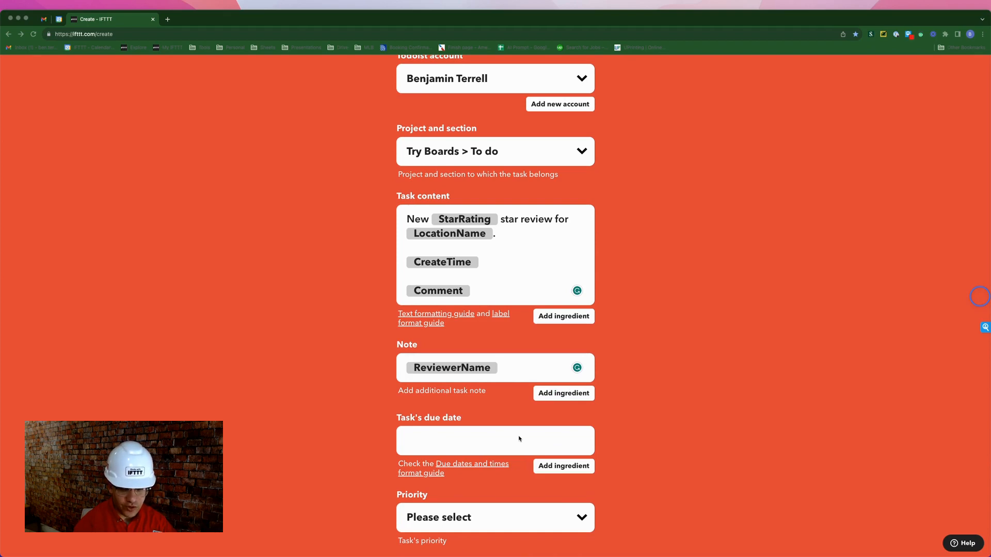
click(495, 440)
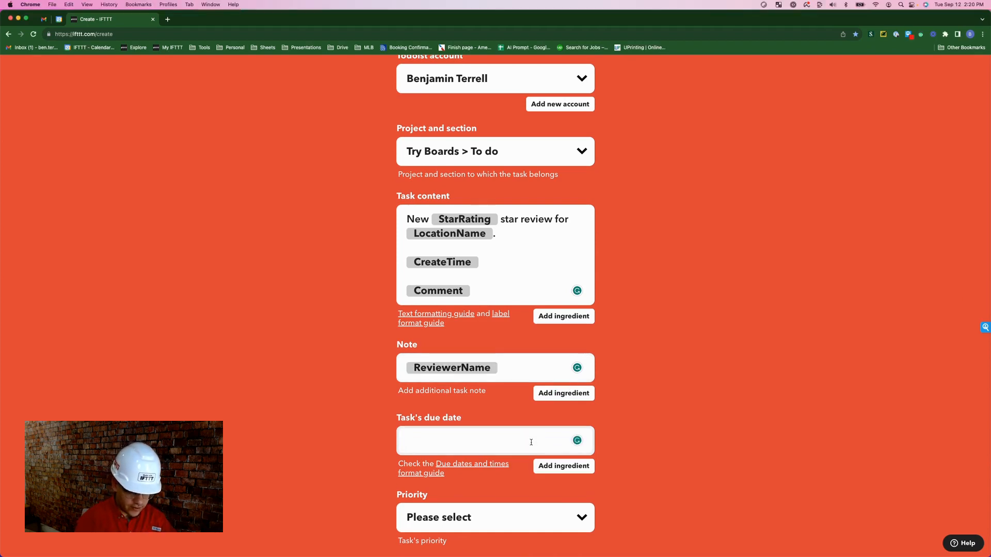
Set the task's due date to 'Friday at 5 pm'.
text(tomorrow at 8 am)
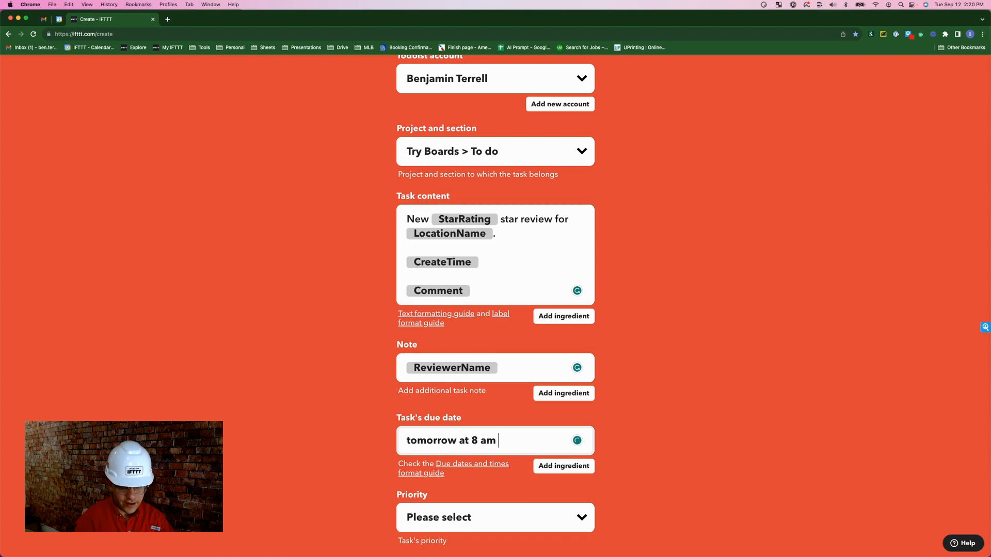
click(495, 440)
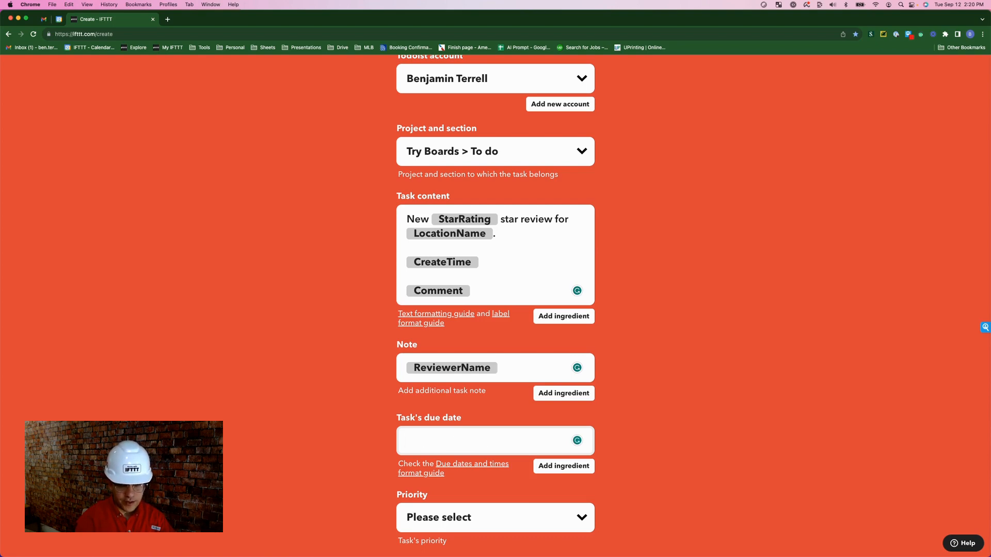
text(Friday at 5)
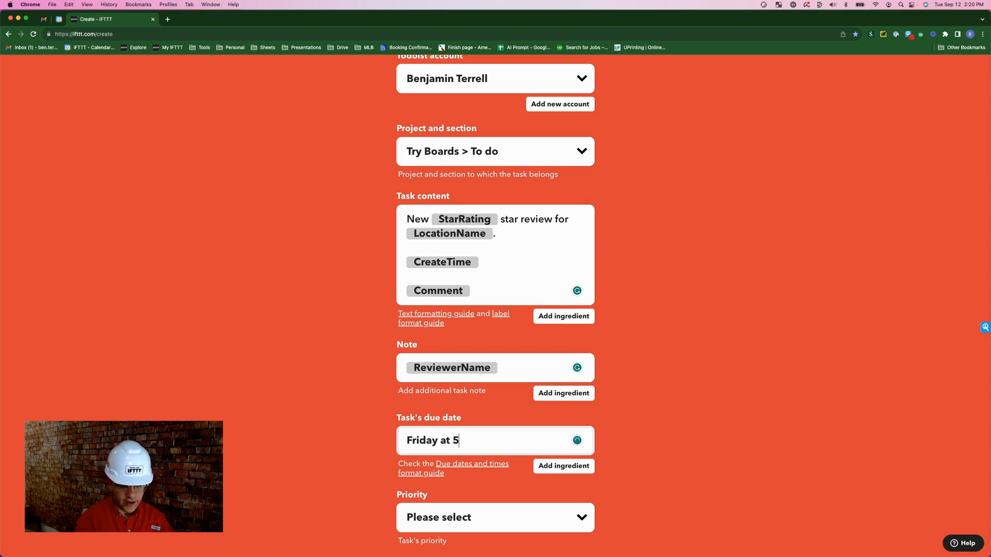
text(pm)
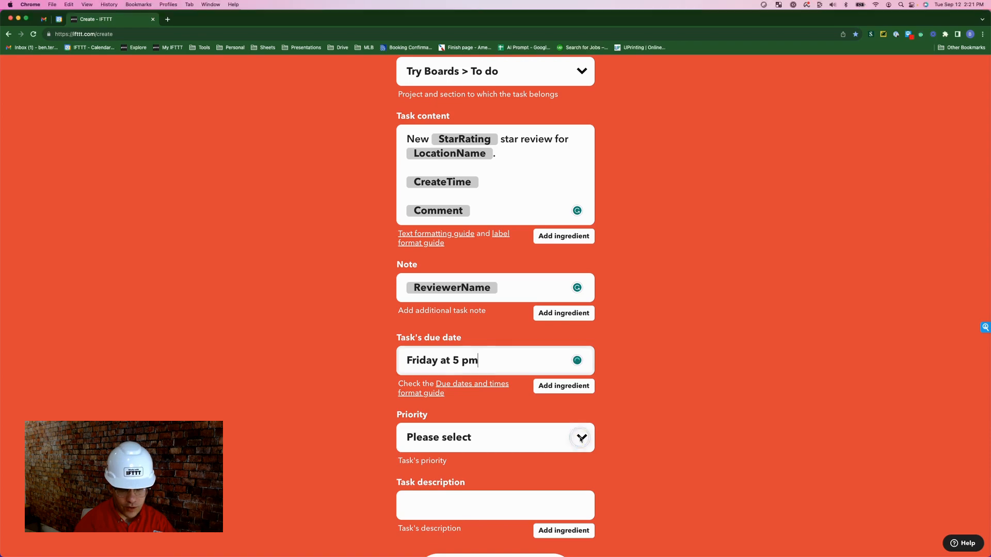
Choose Priority 3, add a respond-to-reviewer description, and create the action.
click(495, 438)
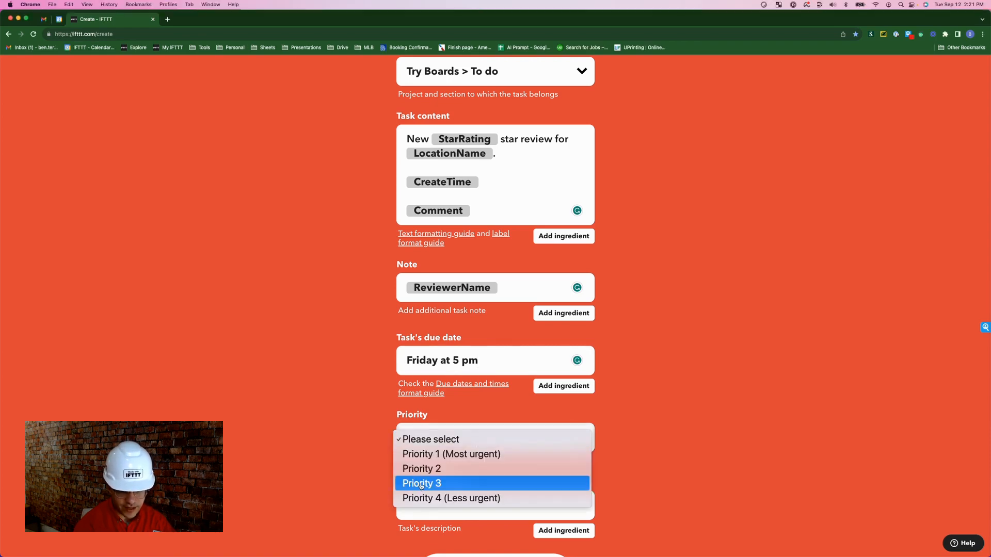
click(421, 483)
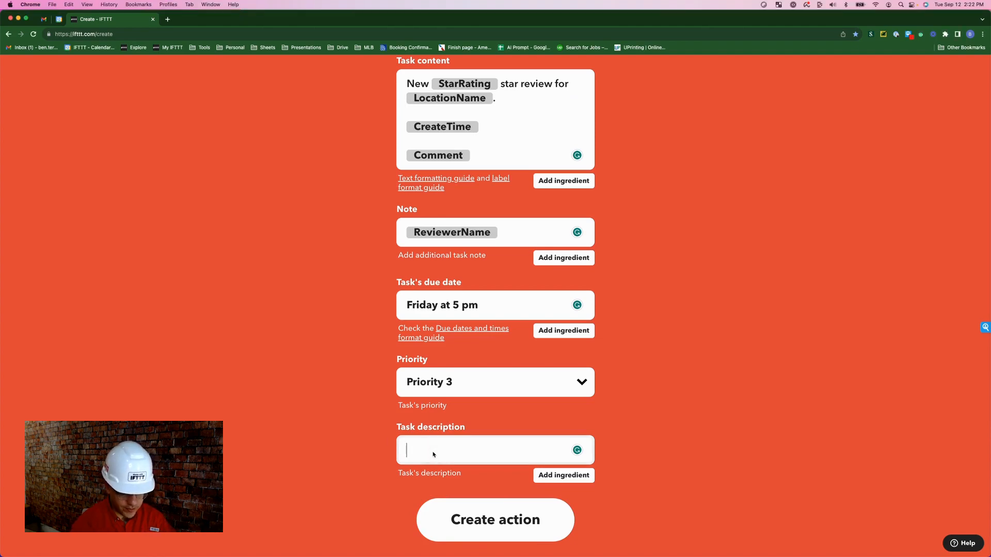
click(562, 489)
text(Respond to {{ReviewerName}}'s review by the end of the week.)
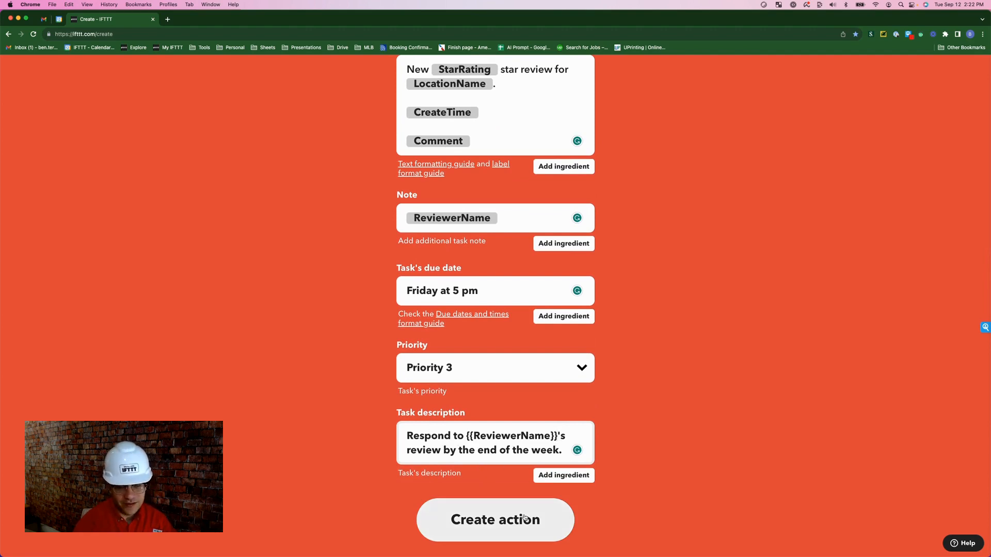
click(494, 520)
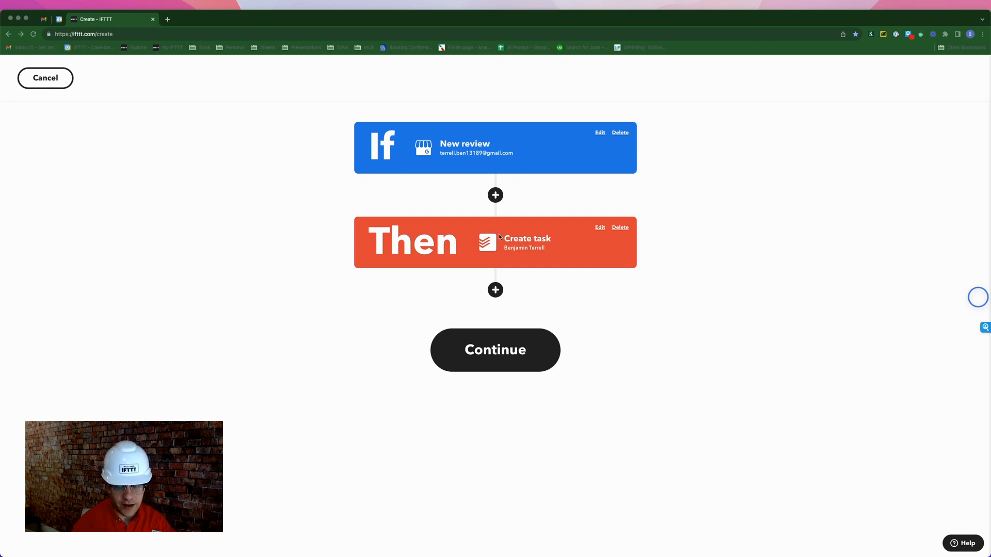
mouse_move(496, 264)
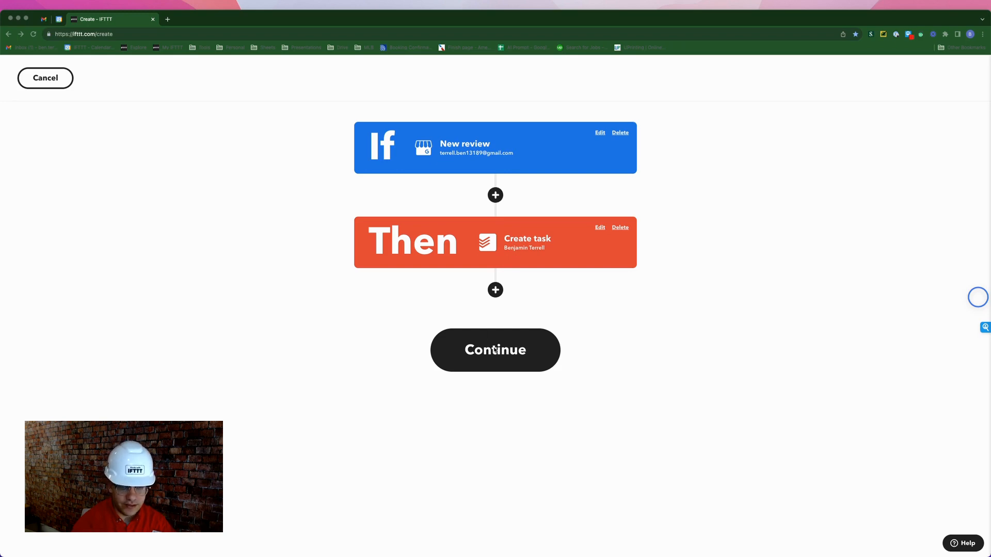
Title the applet 'Google My Business <> Todoist' on the review page.
click(495, 350)
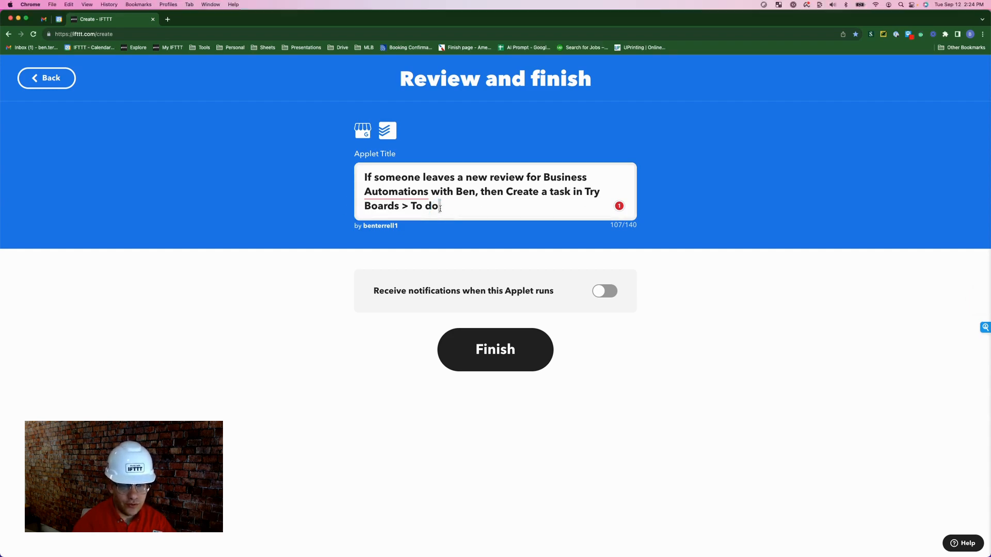
text(Google My Business <> Todoist)
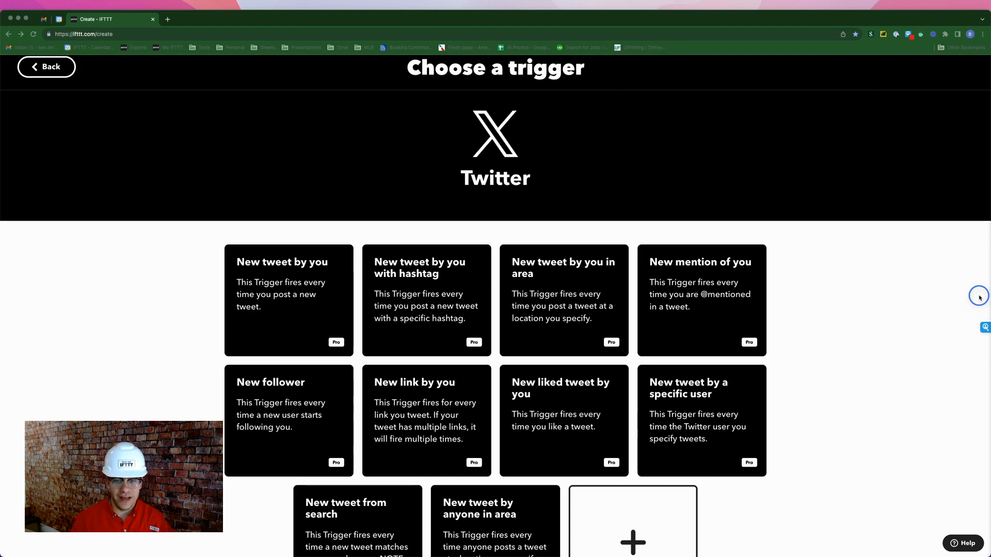
mouse_move(735, 221)
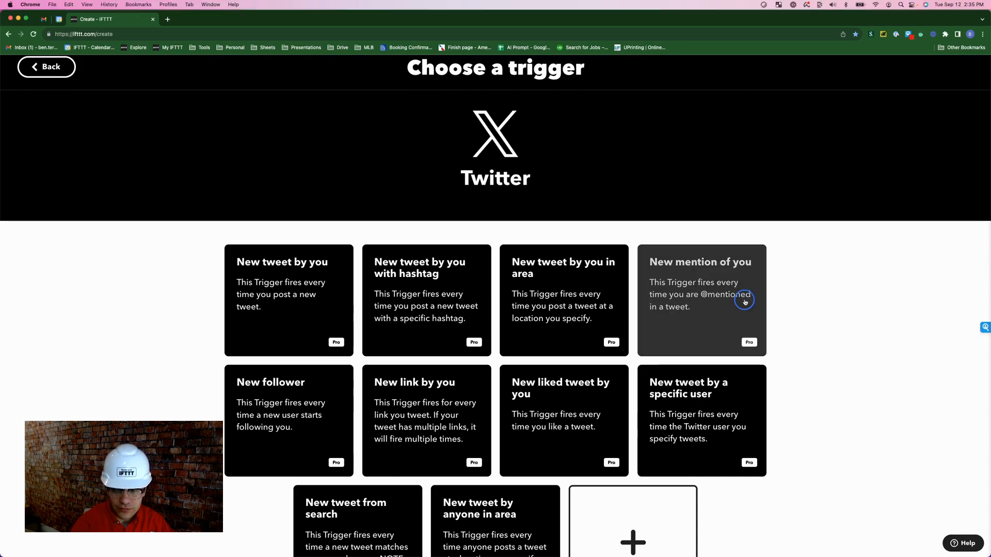
Pick 'New mention of you' for the connected Twitter account and create the trigger.
click(700, 301)
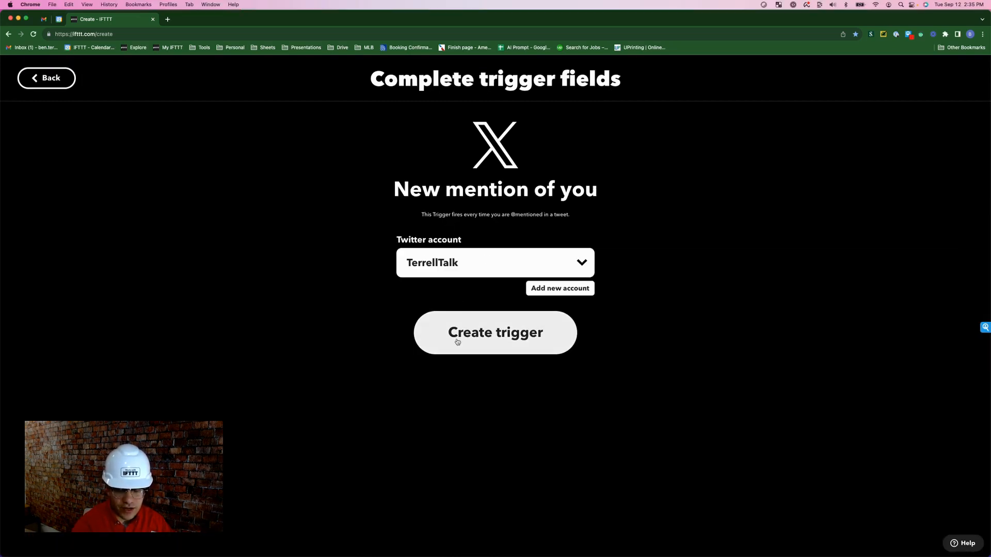
click(495, 333)
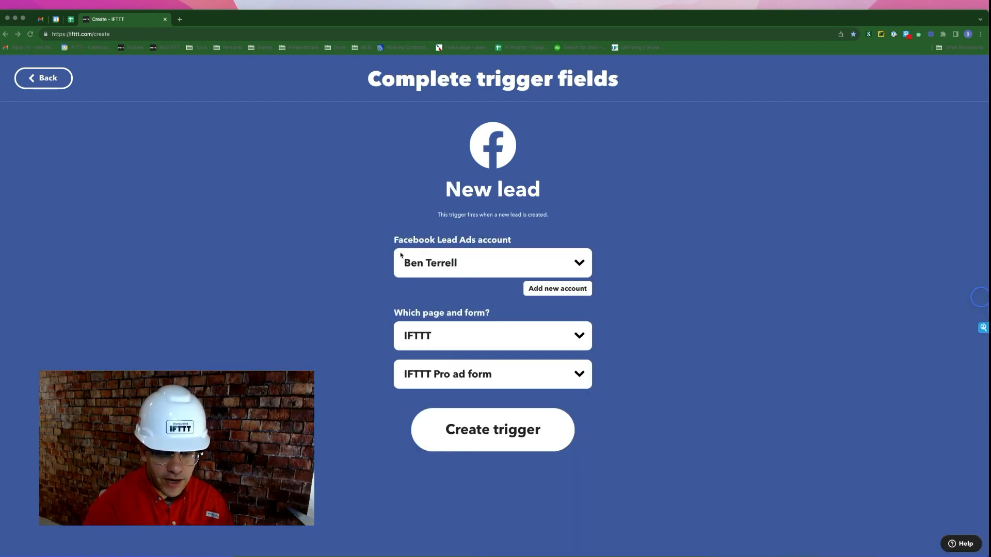
mouse_move(453, 324)
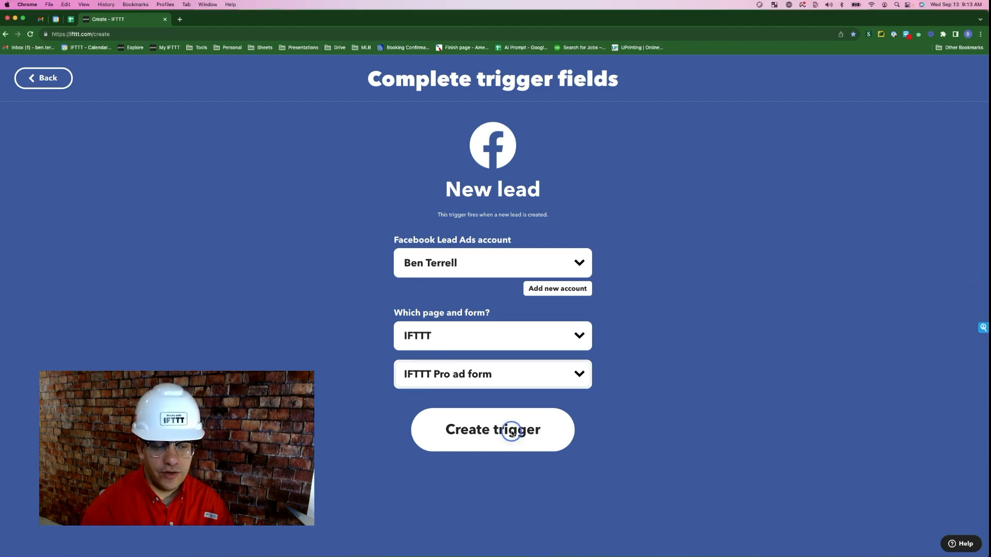
Create the New lead trigger for the IFTTT page's IFTTT Pro ad form.
click(492, 429)
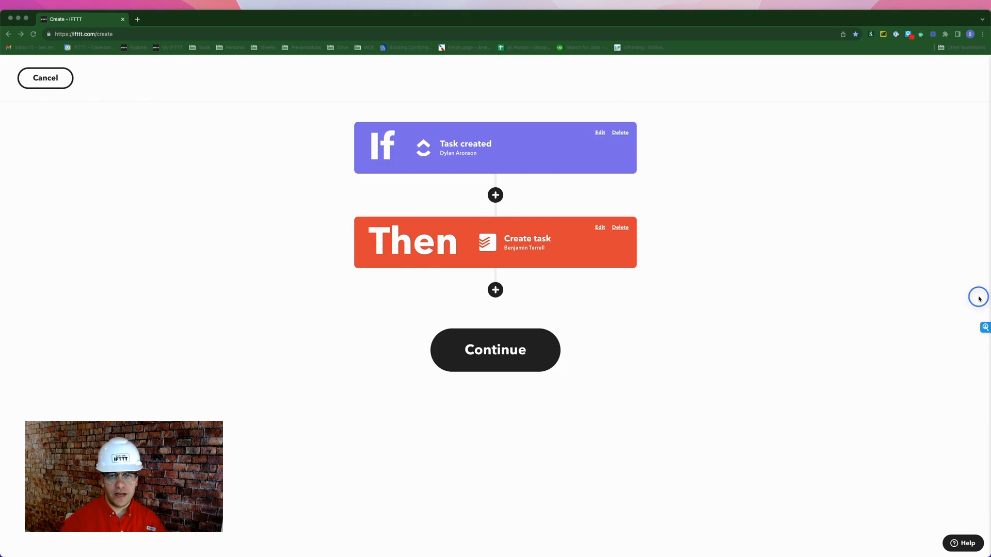
Switch the trigger service to Todoist from Task management & to-dos.
click(495, 349)
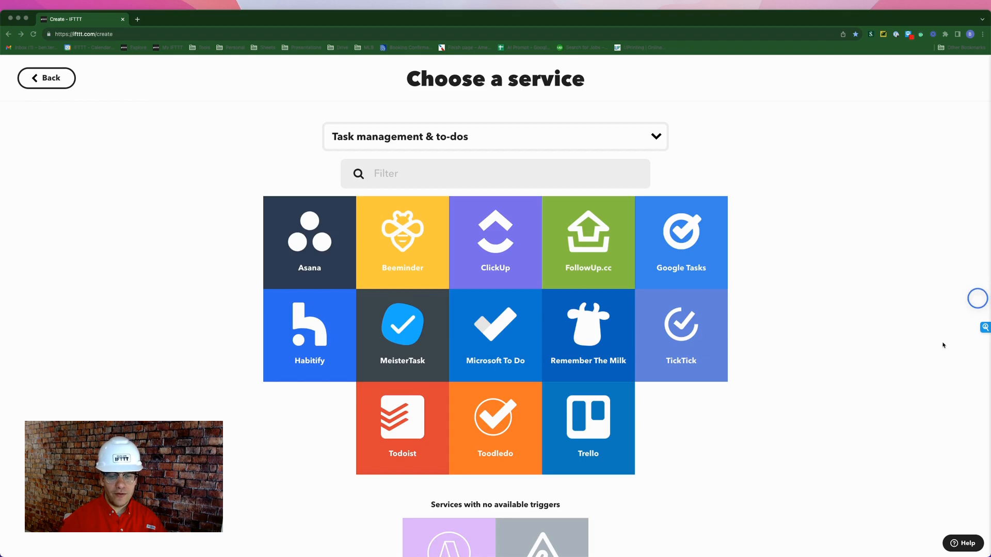
click(402, 428)
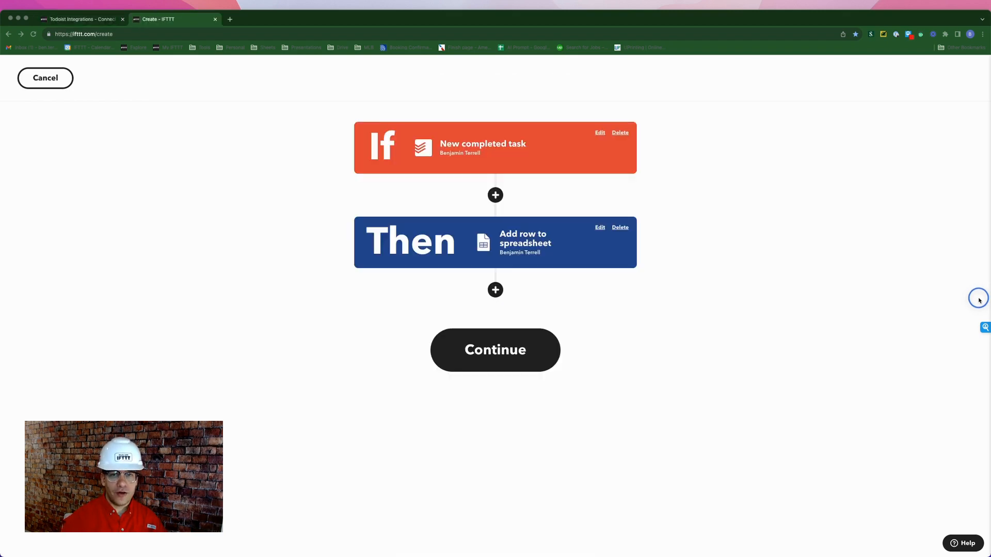